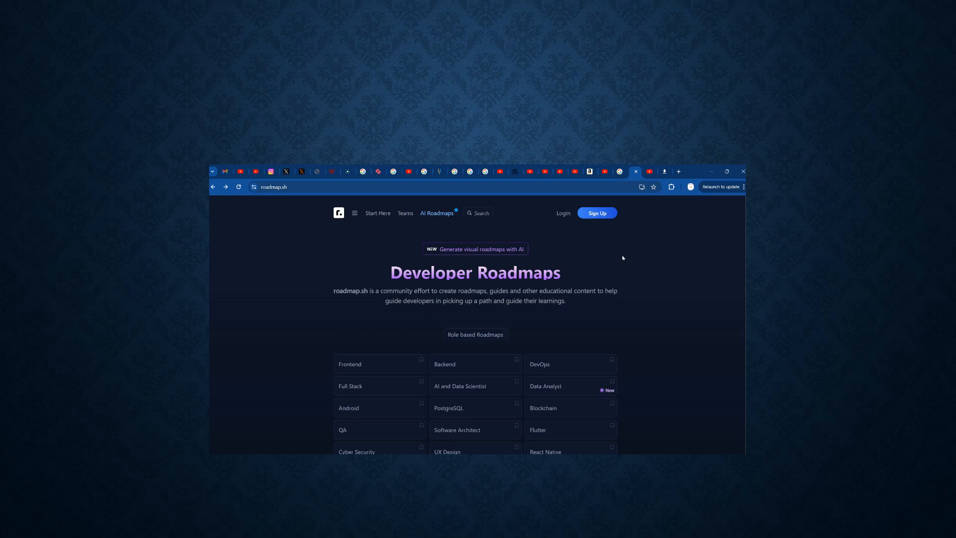
pyautogui.moveTo(629, 267)
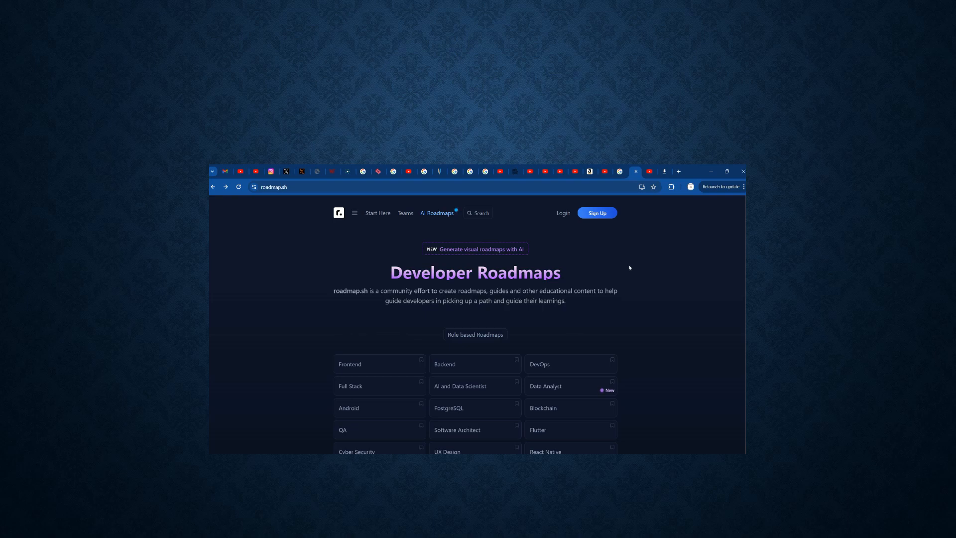
# Scroll through the Frontend Developer roadmap's opening topics: Internet, HTML, CSS, JavaScript and version control
pyautogui.scroll(-3)
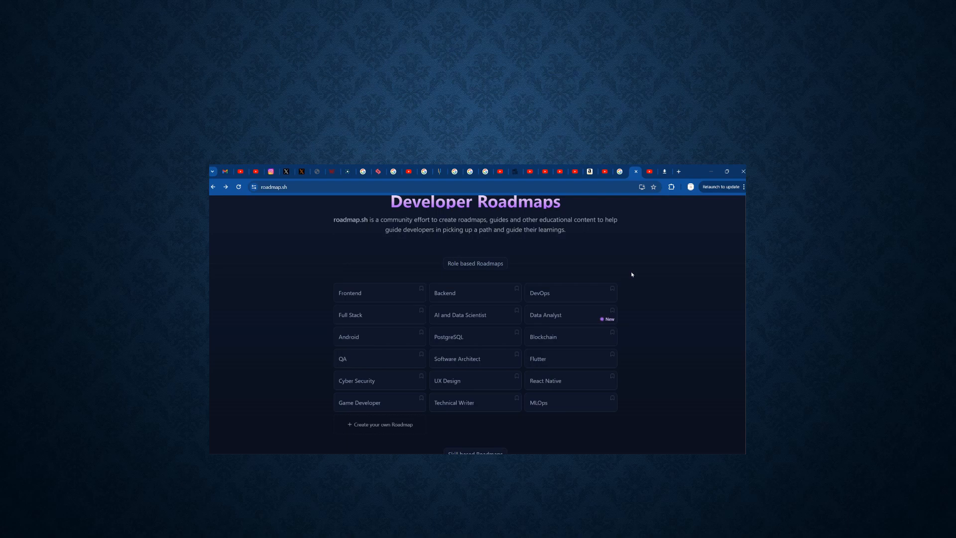
pyautogui.moveTo(670, 283)
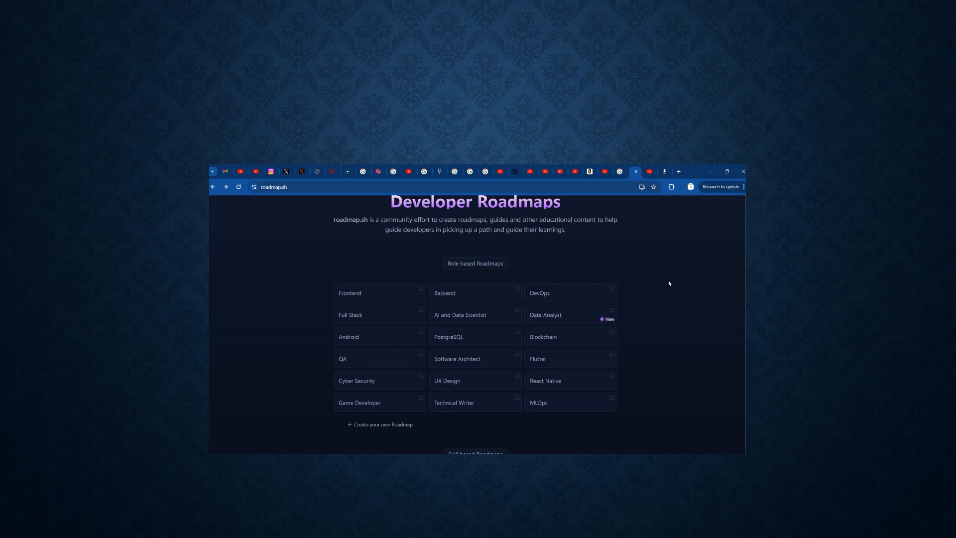
pyautogui.moveTo(654, 287)
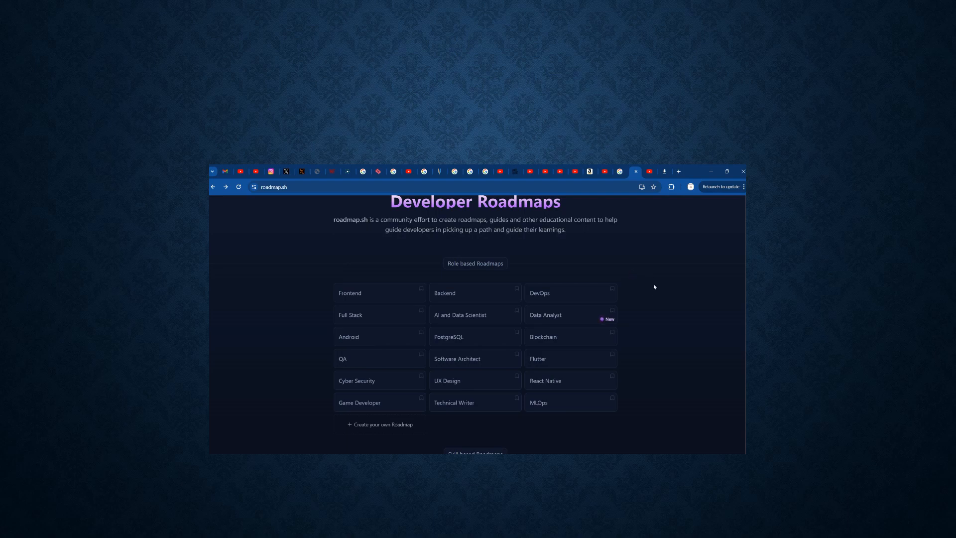
pyautogui.moveTo(379, 292)
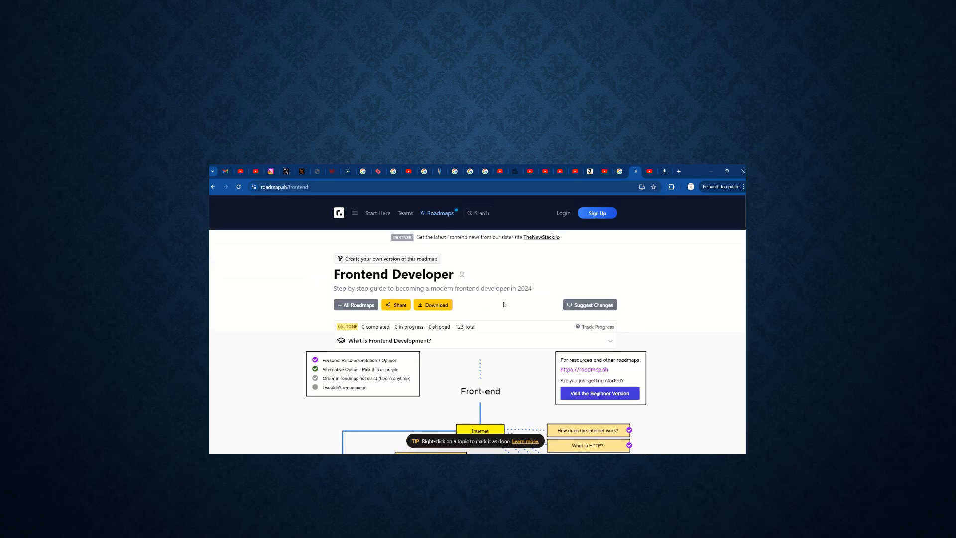
pyautogui.scroll(-3)
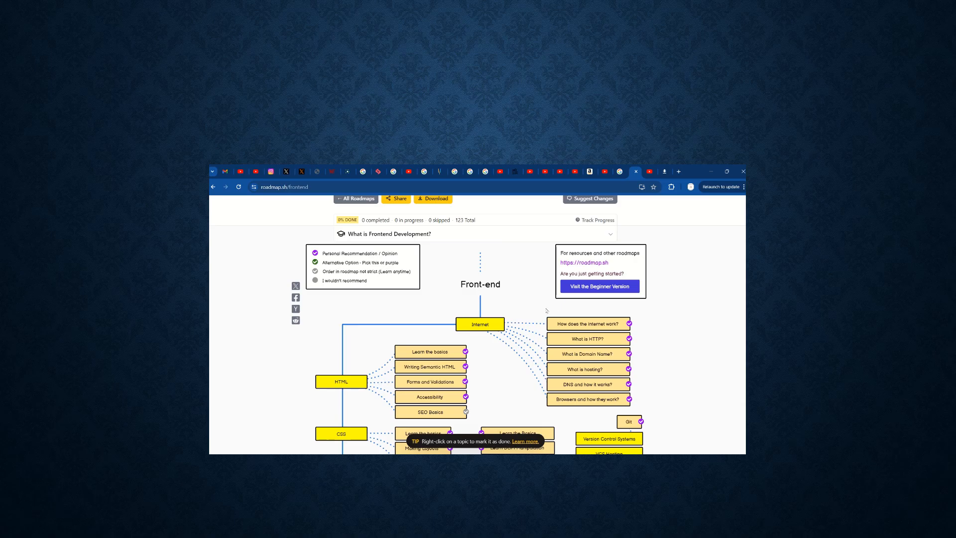
pyautogui.moveTo(358, 262)
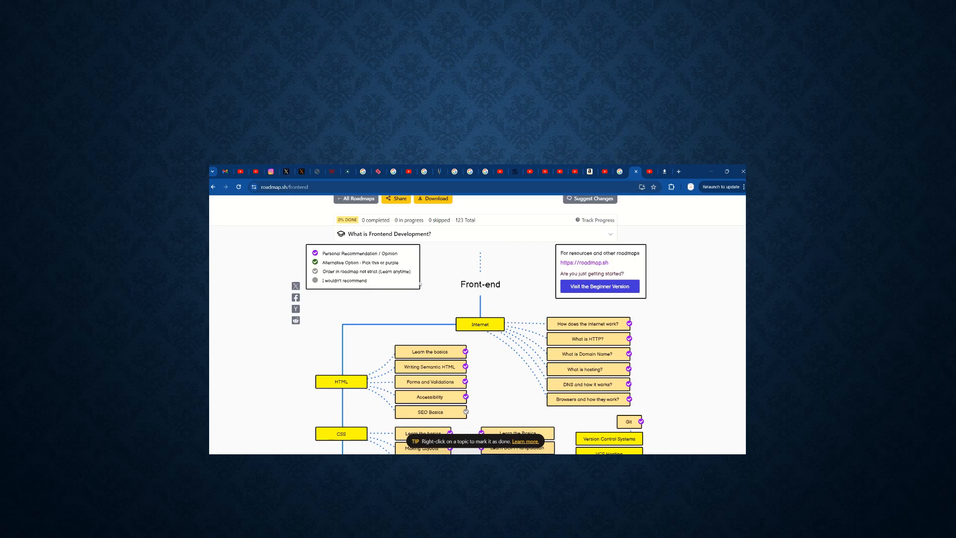
pyautogui.moveTo(360, 280)
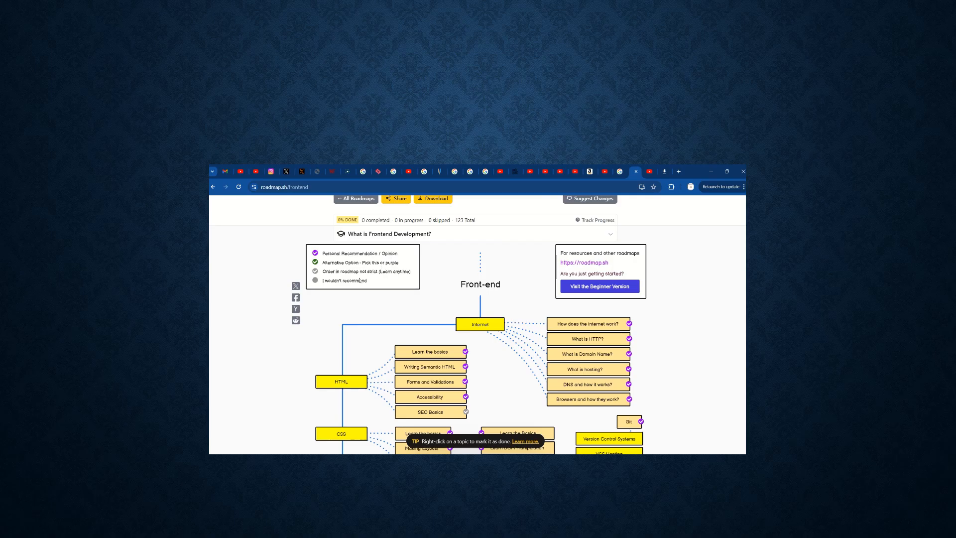
pyautogui.moveTo(492, 303)
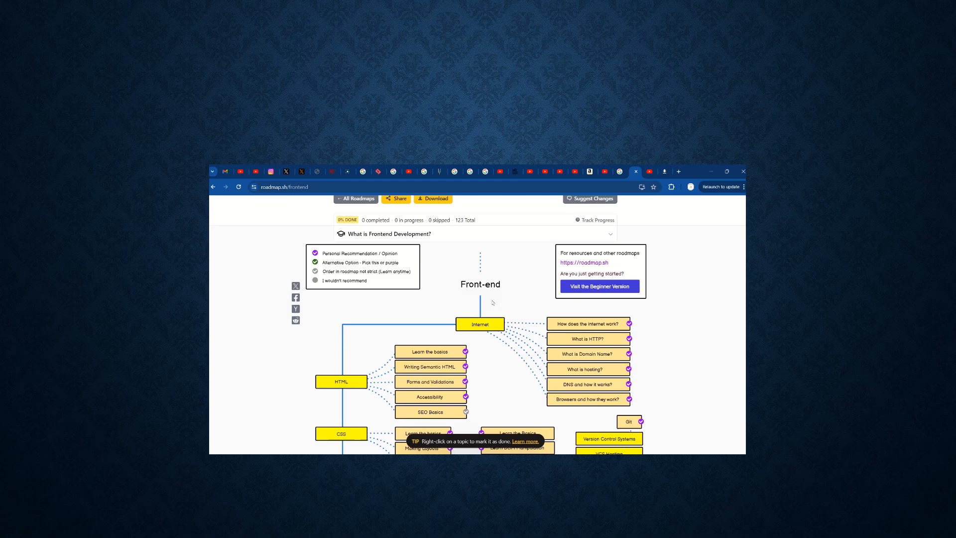
pyautogui.scroll(-3)
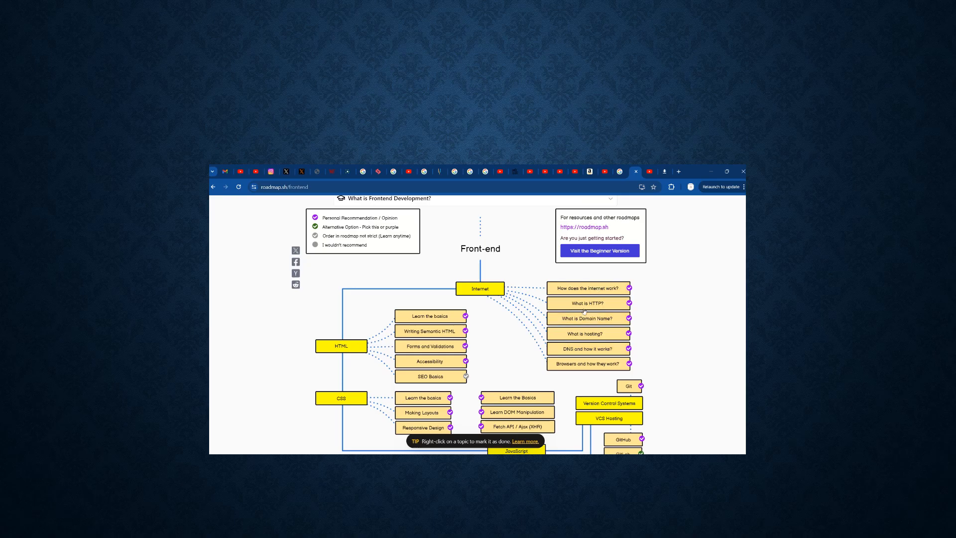
pyautogui.scroll(-3)
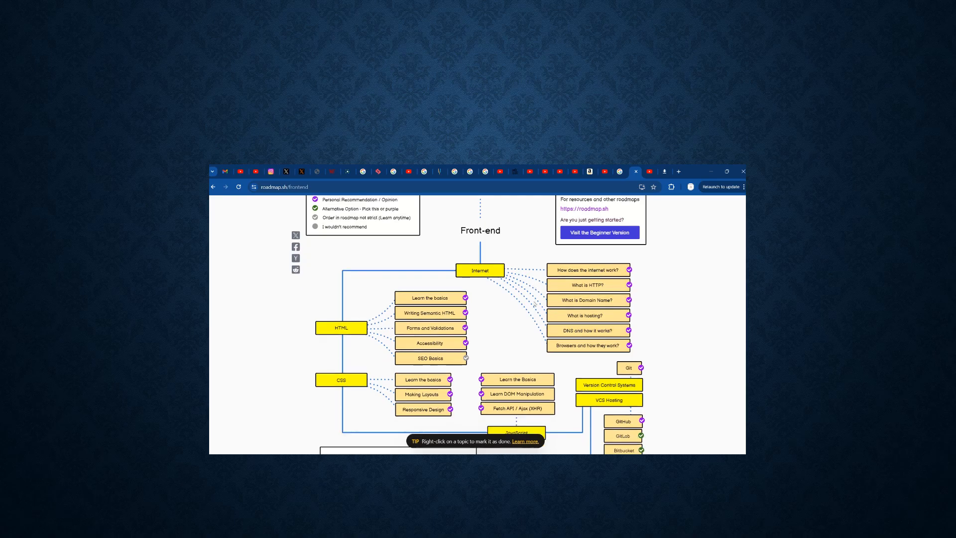
pyautogui.scroll(-3)
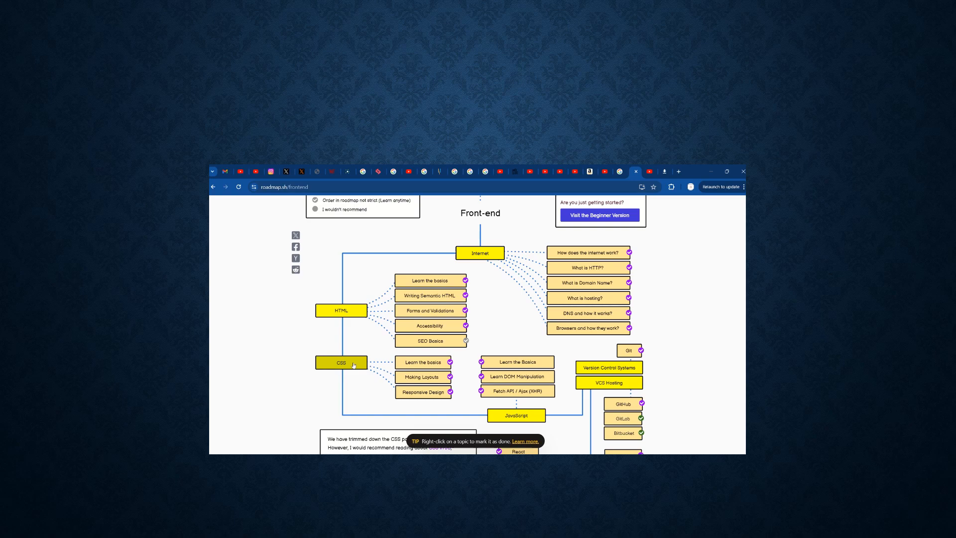
pyautogui.scroll(-3)
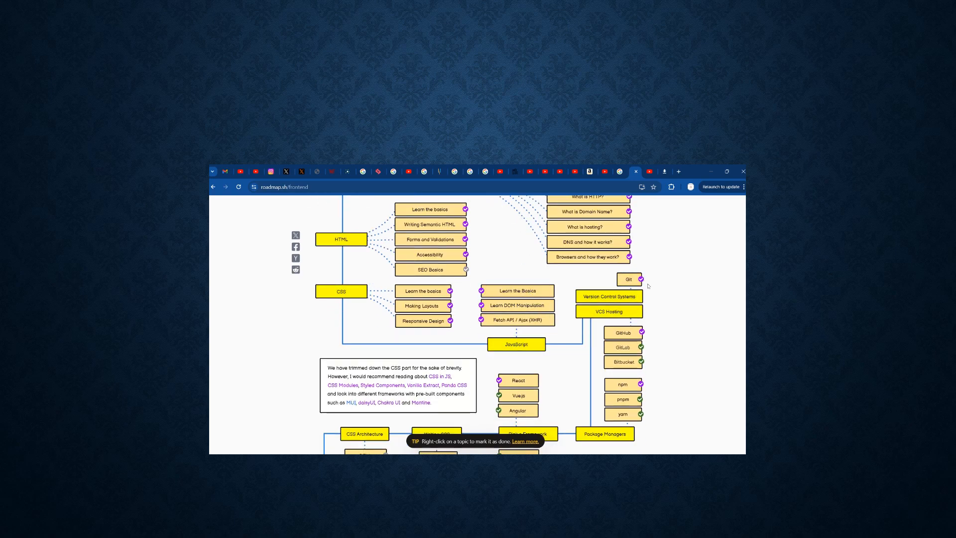
pyautogui.scroll(-3)
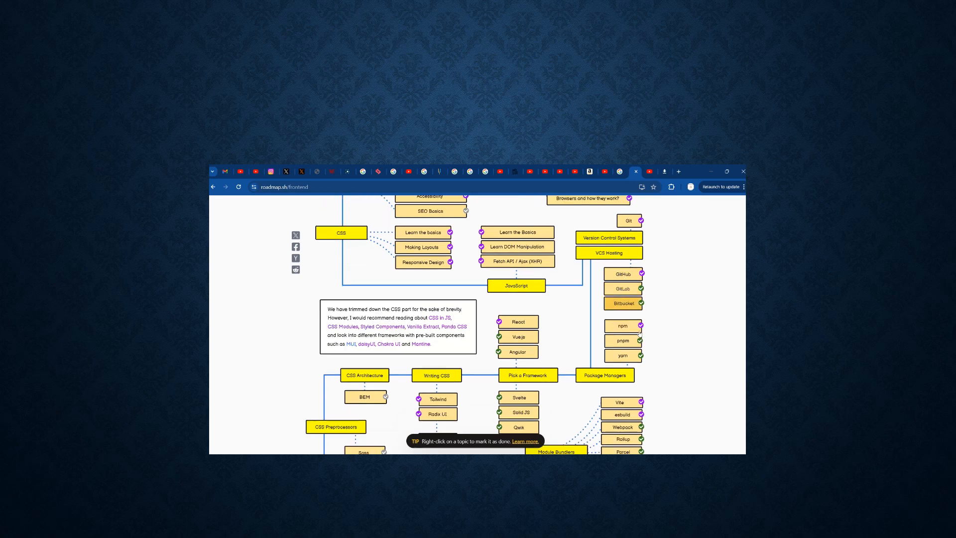
pyautogui.scroll(-3)
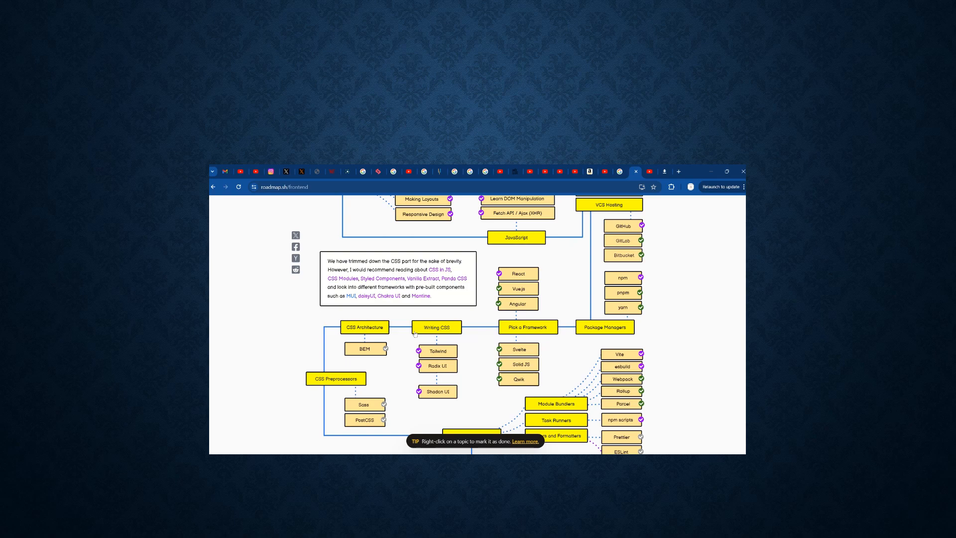
pyautogui.scroll(-3)
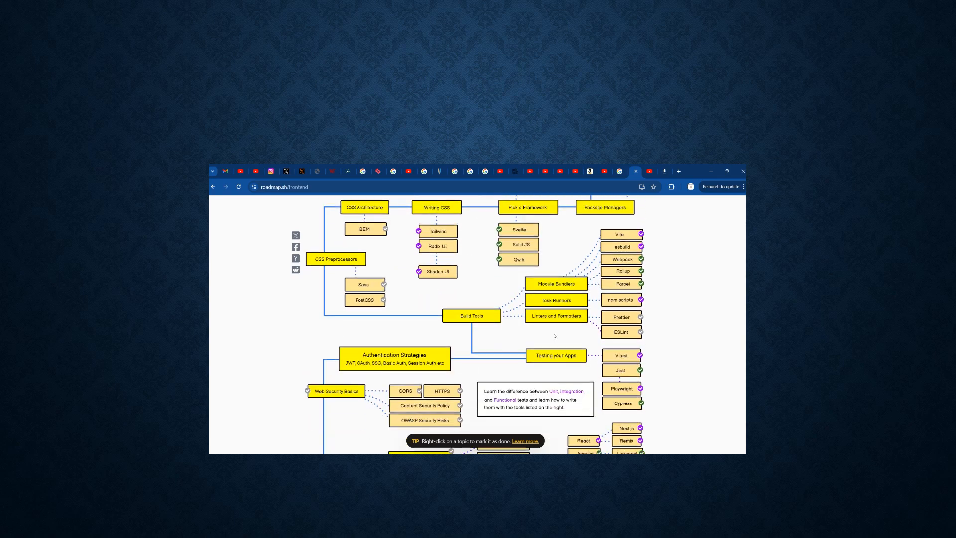
pyautogui.scroll(-3)
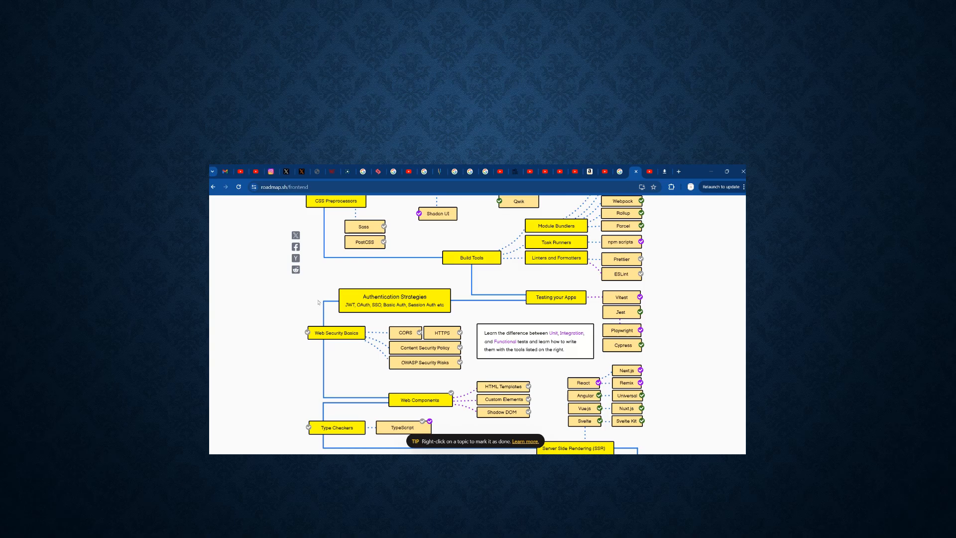
pyautogui.scroll(-3)
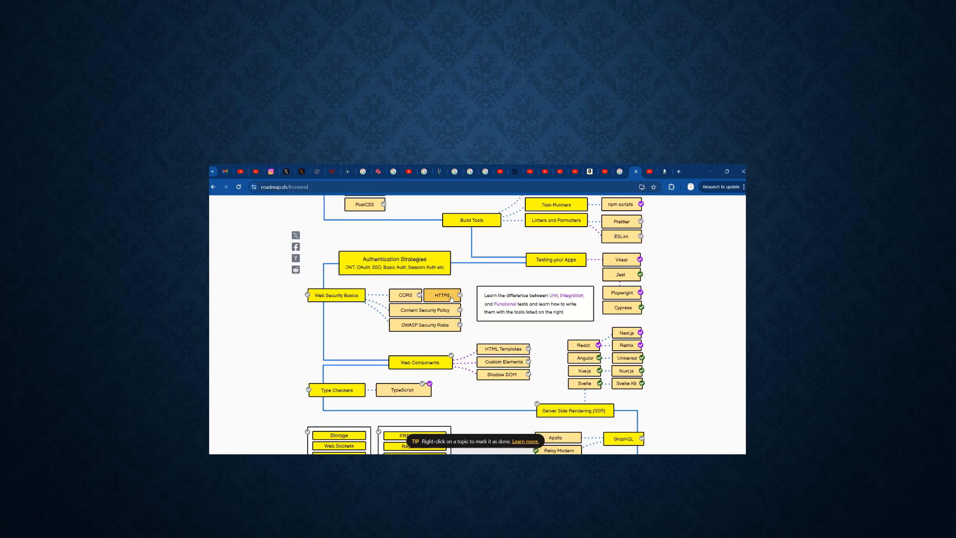
pyautogui.scroll(-3)
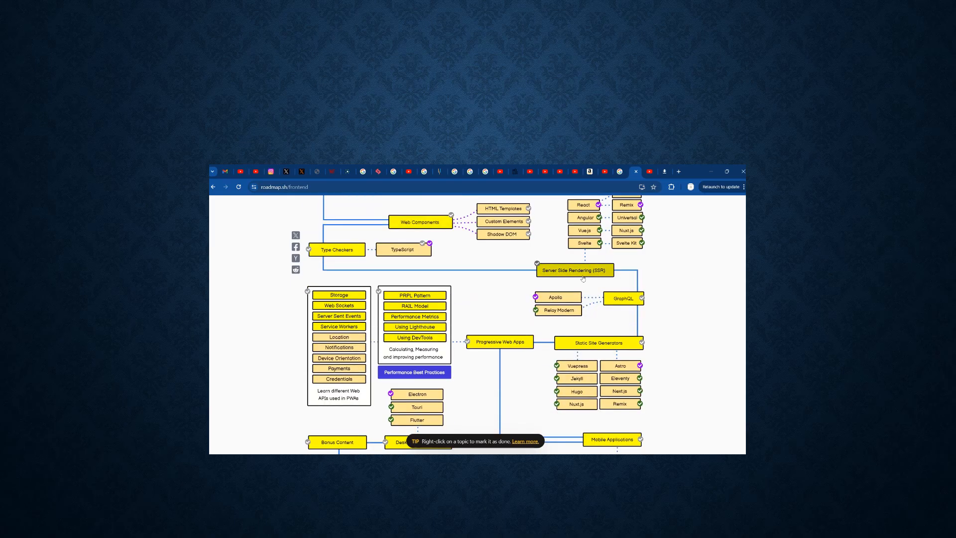
pyautogui.scroll(-3)
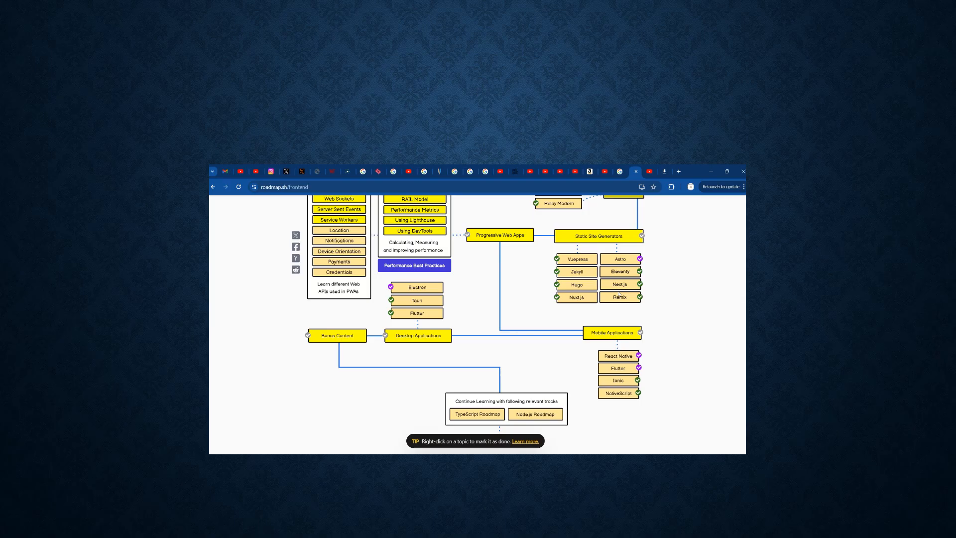
pyautogui.scroll(-3)
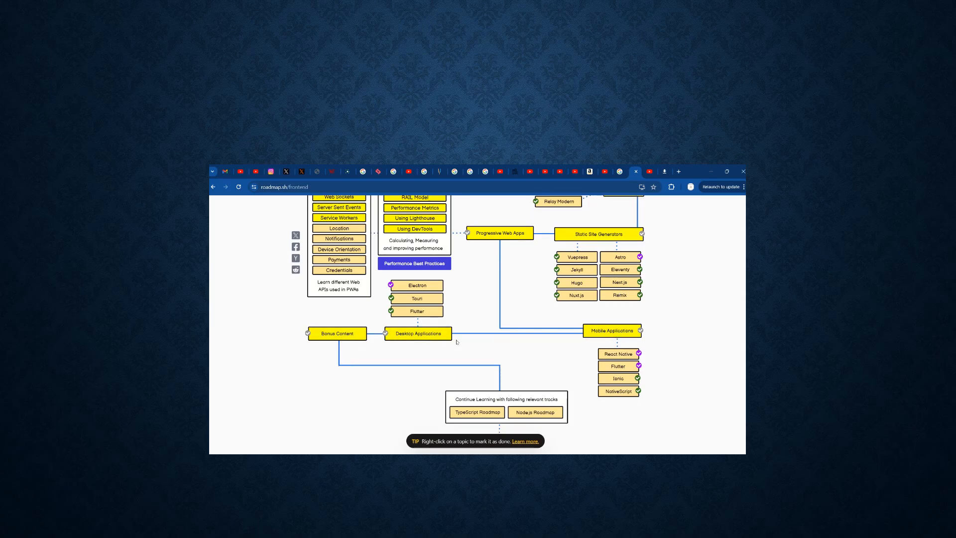
pyautogui.scroll(-3)
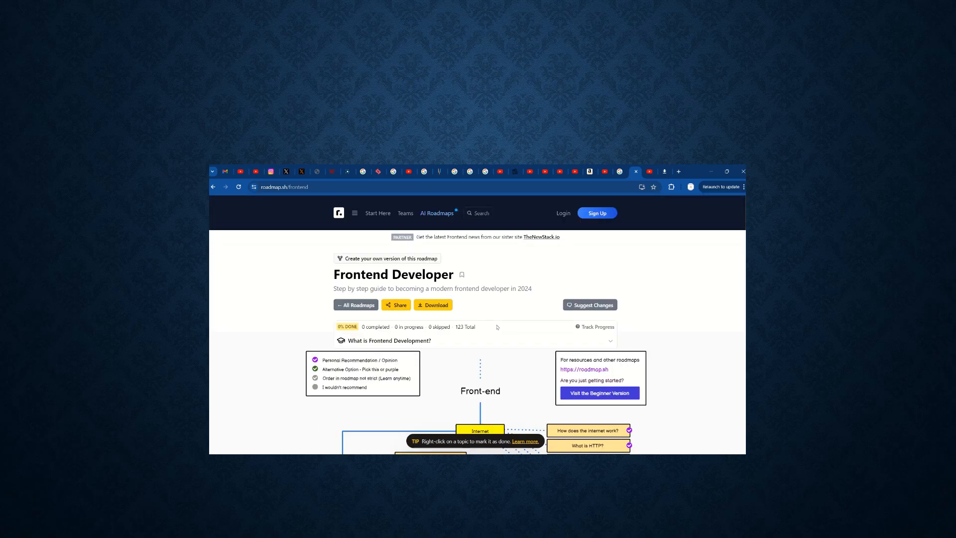
# Open the Backend Developer roadmap and read down through its middle topics
pyautogui.click(213, 186)
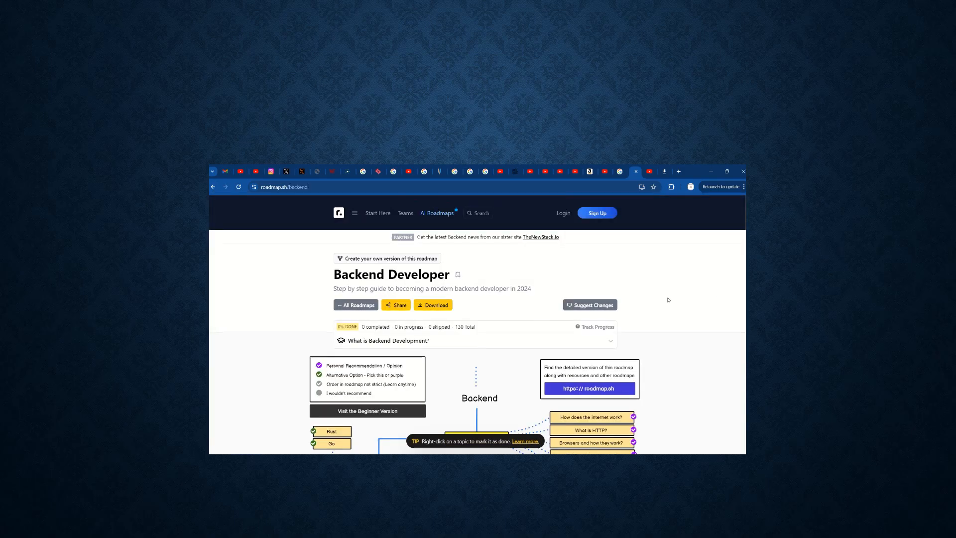
pyautogui.scroll(-3)
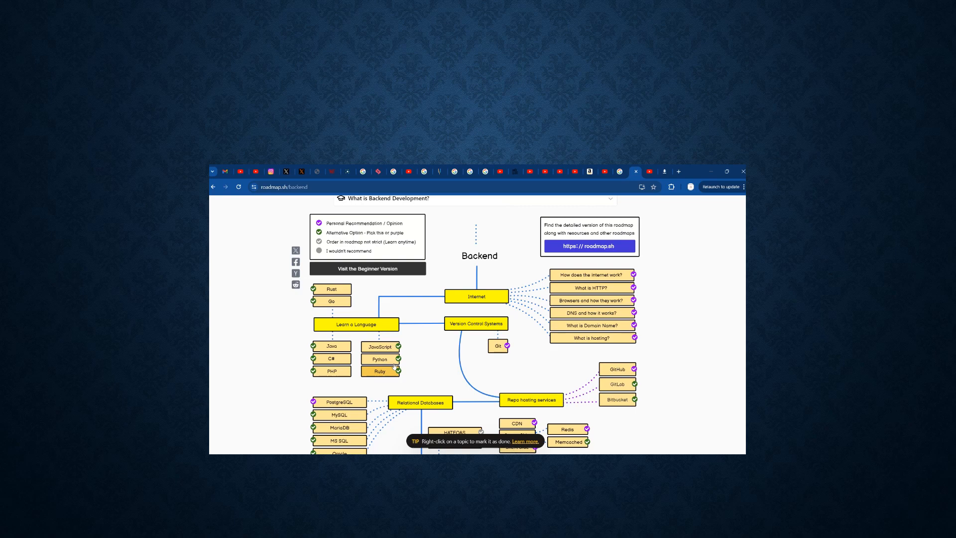
pyautogui.scroll(-3)
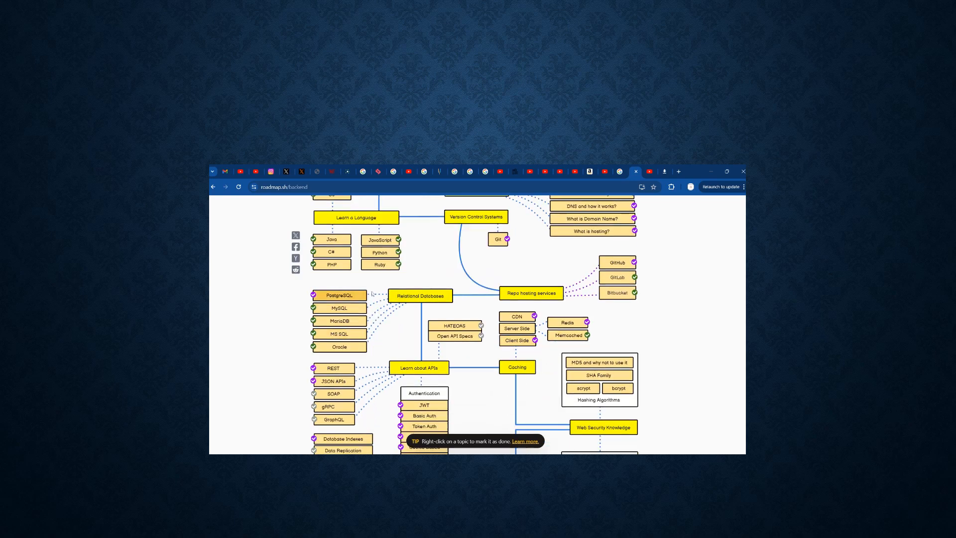
pyautogui.scroll(-3)
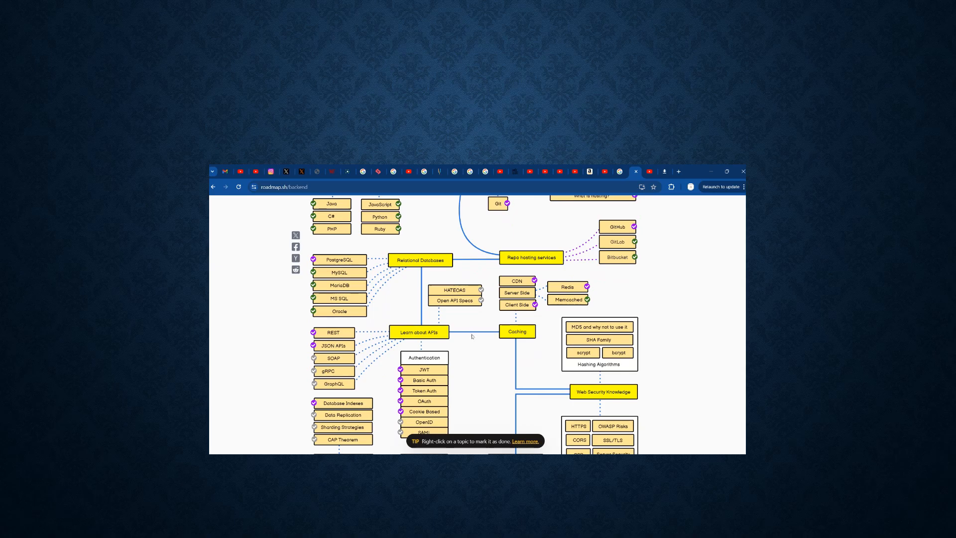
pyautogui.click(332, 332)
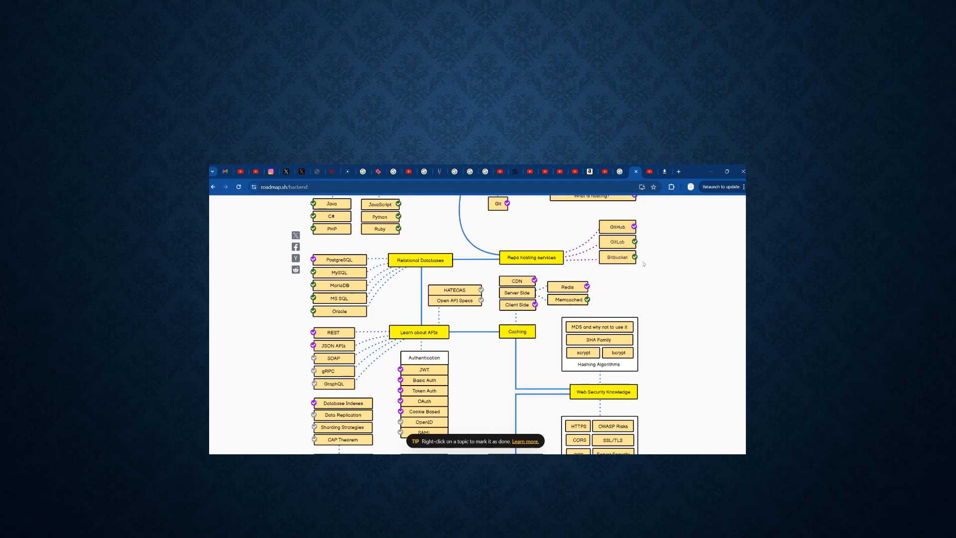
# Continue to the roadmap's end: Infrastructure Knowledge, the DevOps Roadmap link and the FAQ section
pyautogui.scroll(-3)
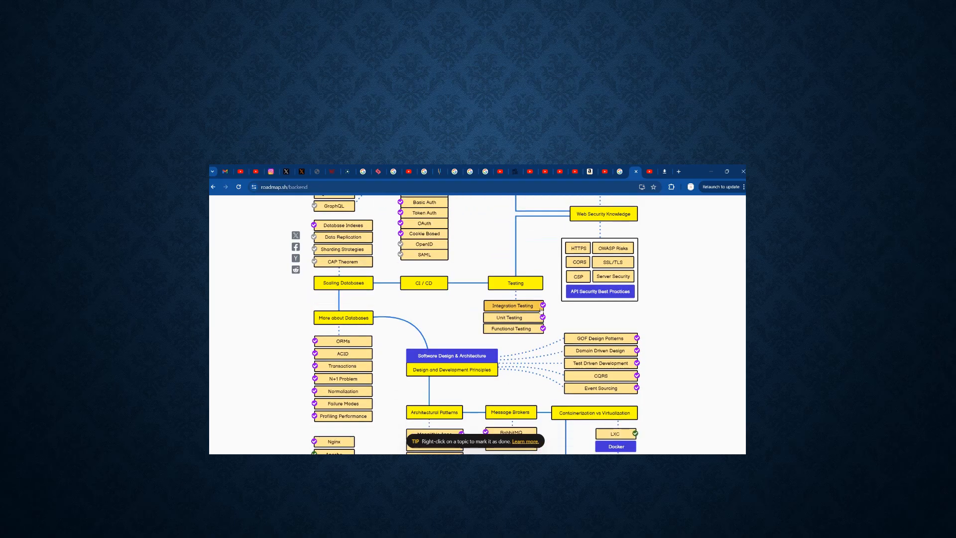
pyautogui.scroll(-3)
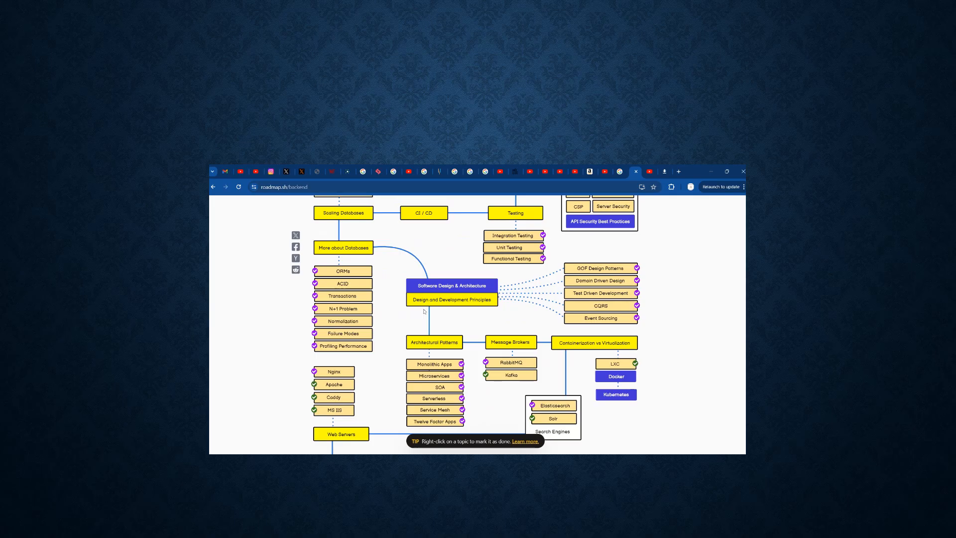
pyautogui.scroll(-3)
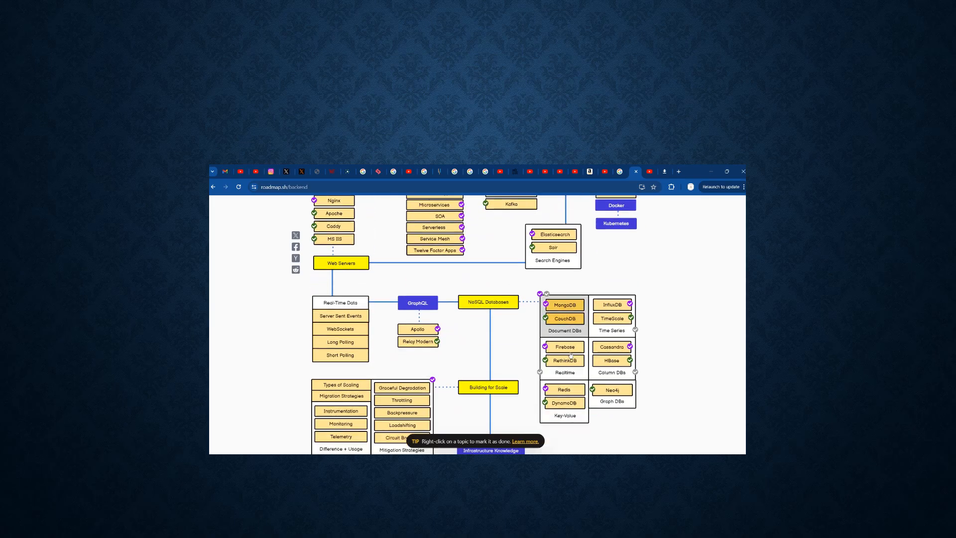
pyautogui.scroll(-3)
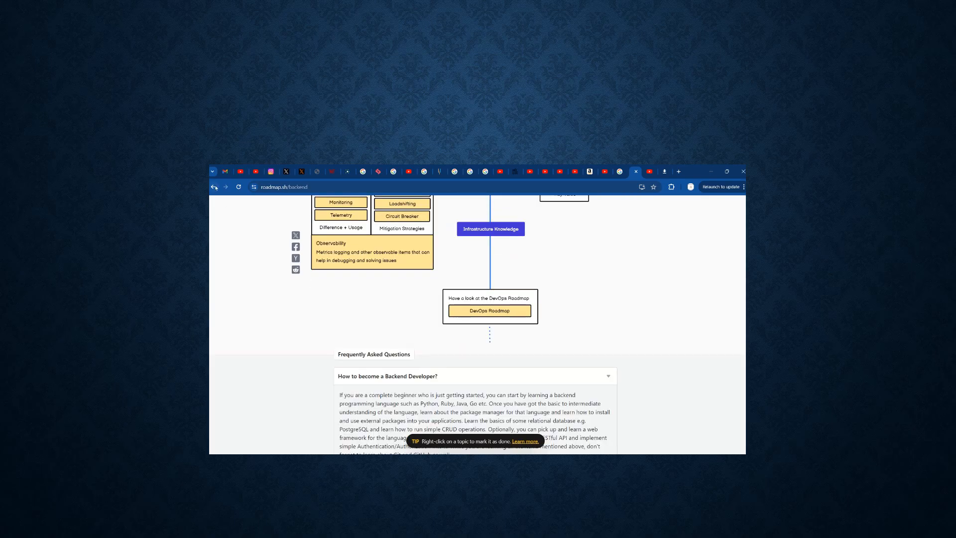
# Go back to the Developer Roadmaps homepage and open the React Developer roadmap from the skill-based list
pyautogui.click(213, 186)
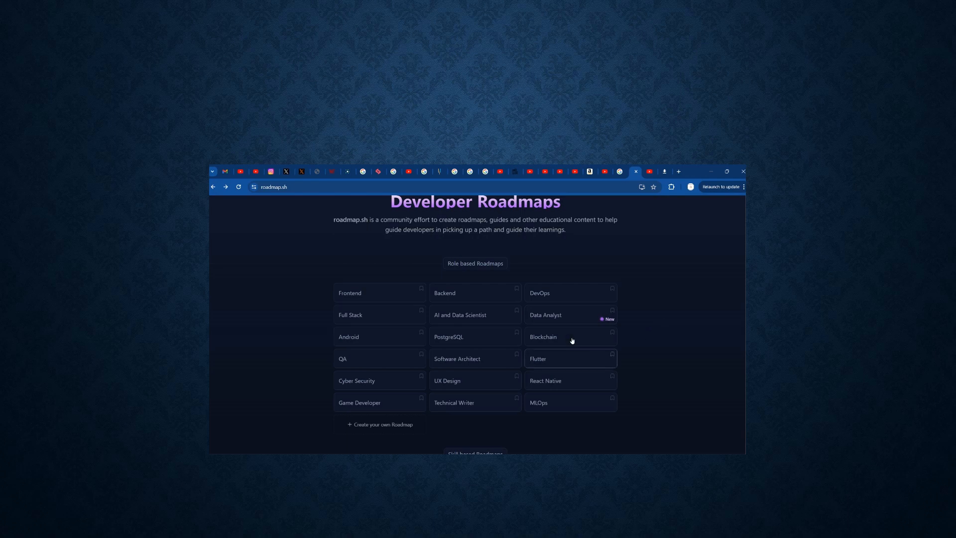
pyautogui.moveTo(348, 337)
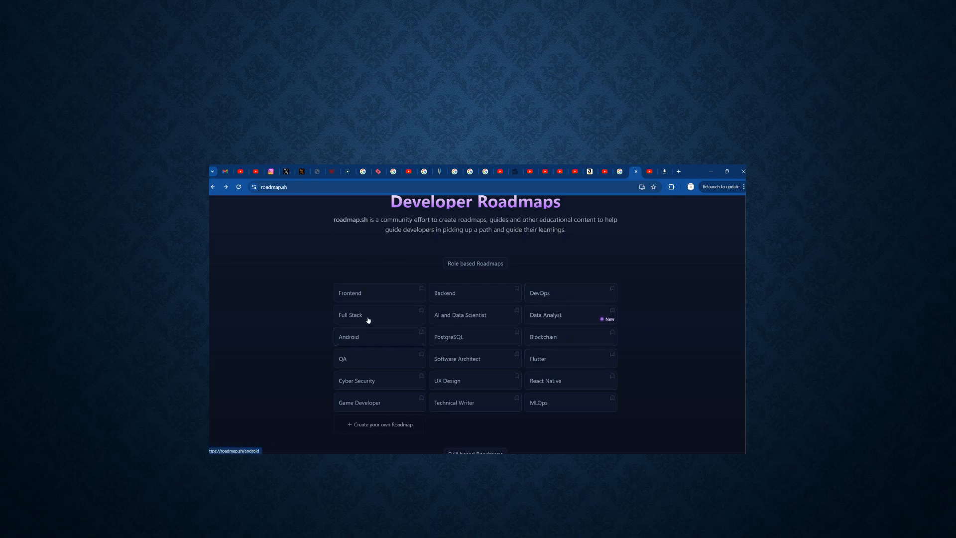
pyautogui.moveTo(568, 325)
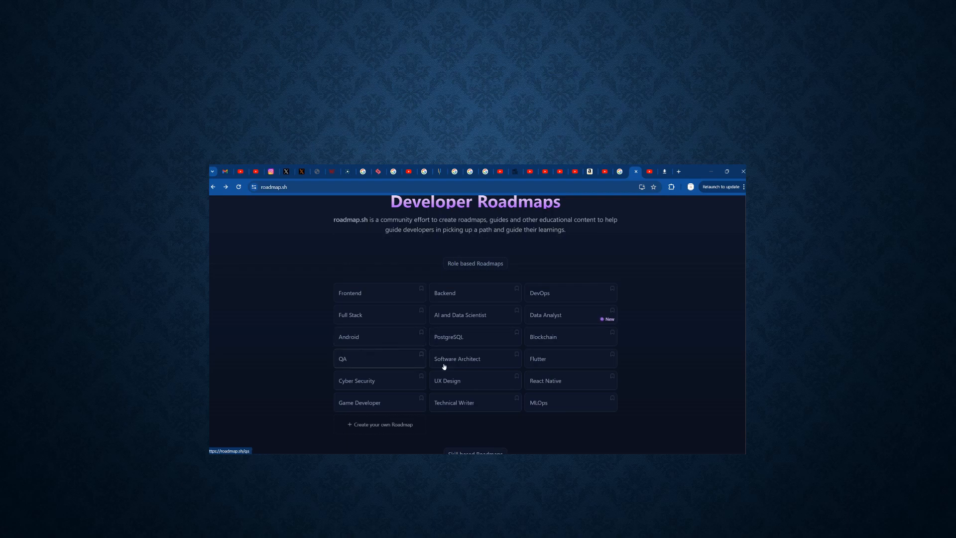
pyautogui.click(359, 402)
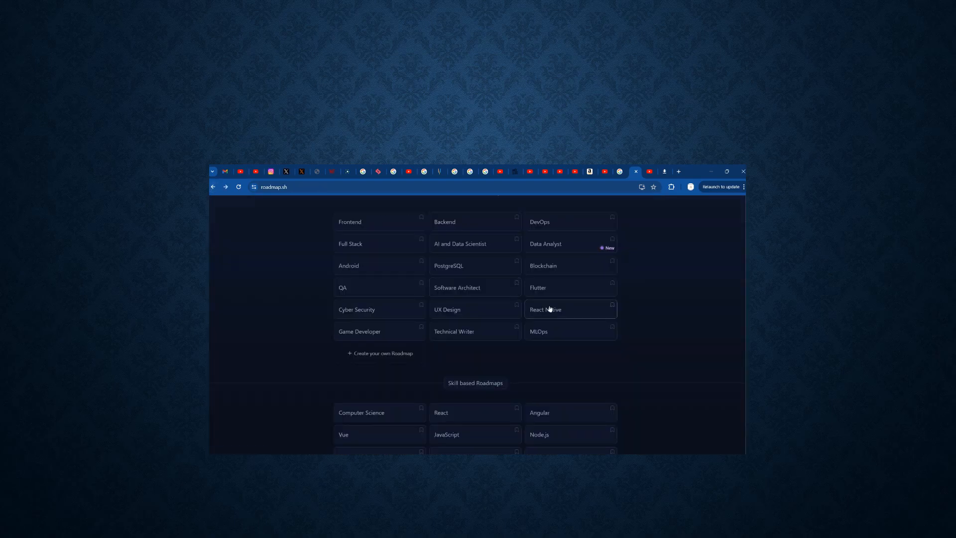
pyautogui.scroll(-3)
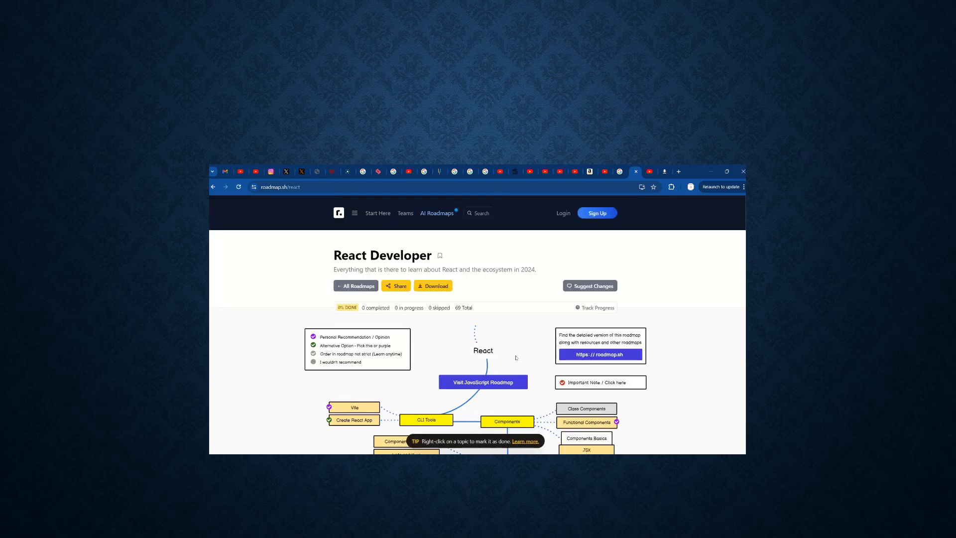
# Read down the React Developer roadmap through CLI Tools, Components, Testing and Forms
pyautogui.scroll(-3)
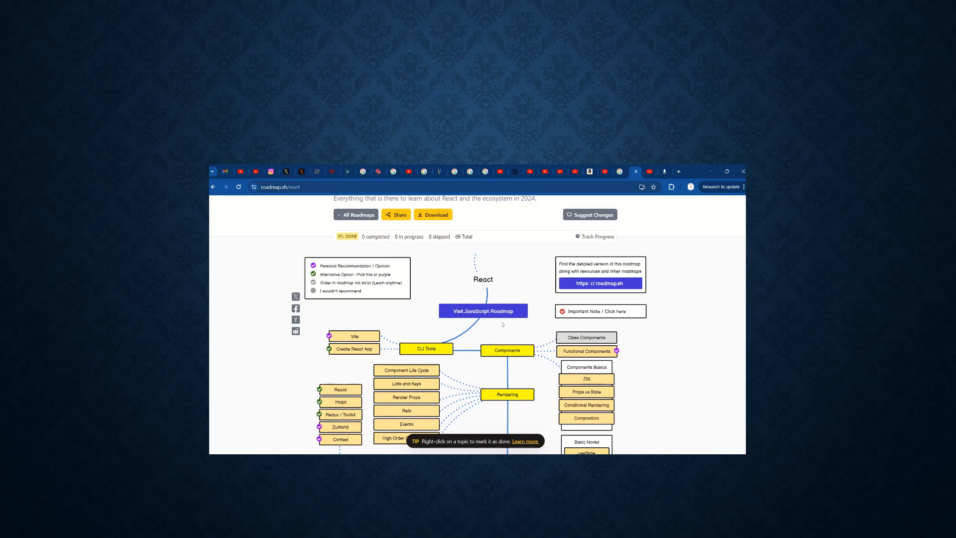
pyautogui.scroll(-3)
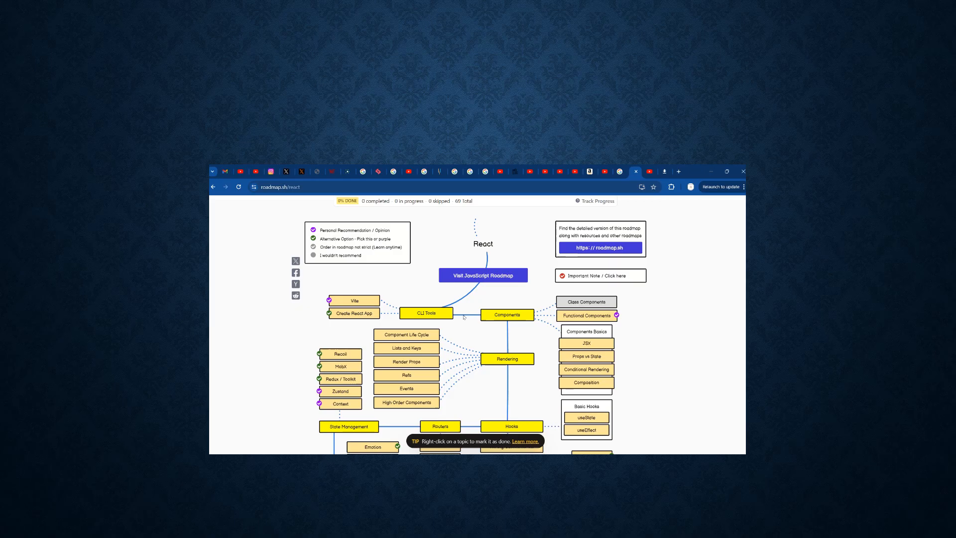
pyautogui.scroll(-3)
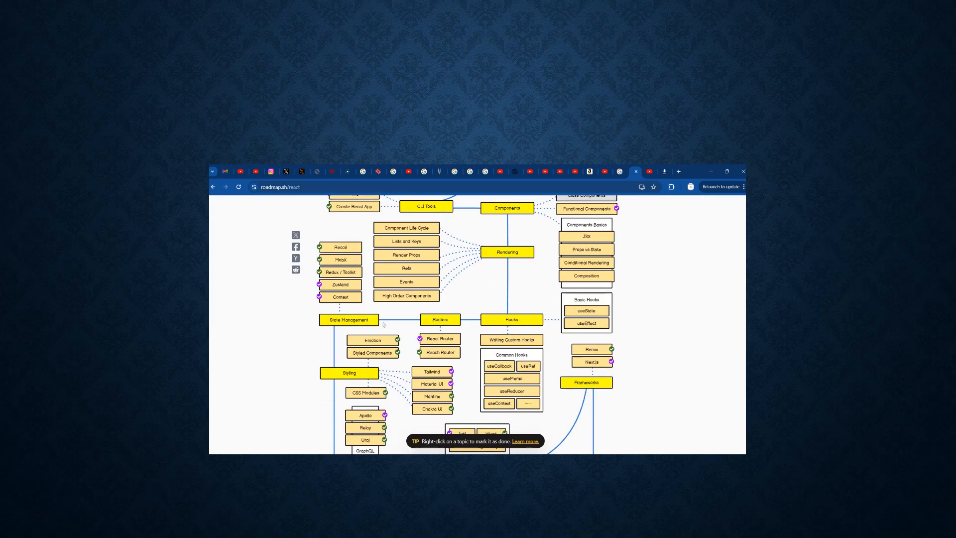
pyautogui.scroll(-3)
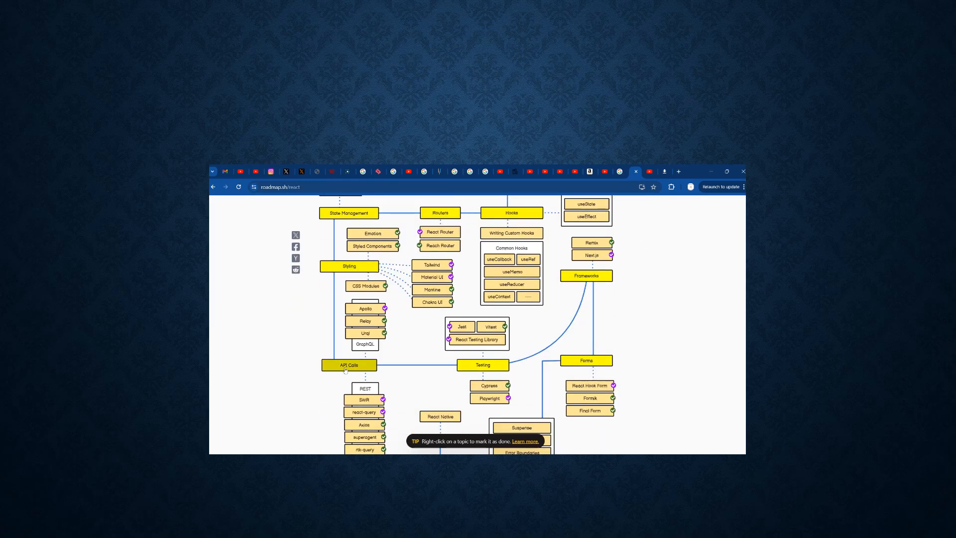
pyautogui.scroll(-3)
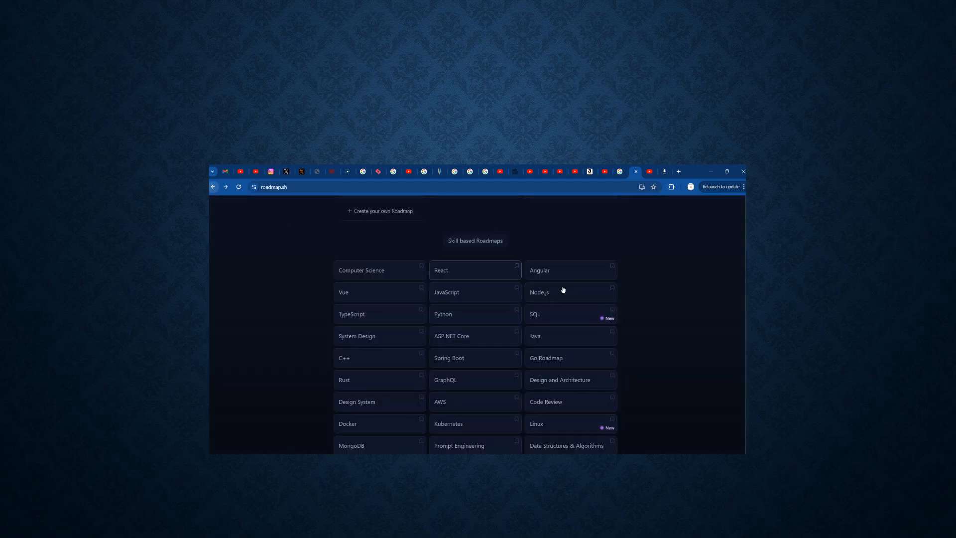
pyautogui.scroll(-3)
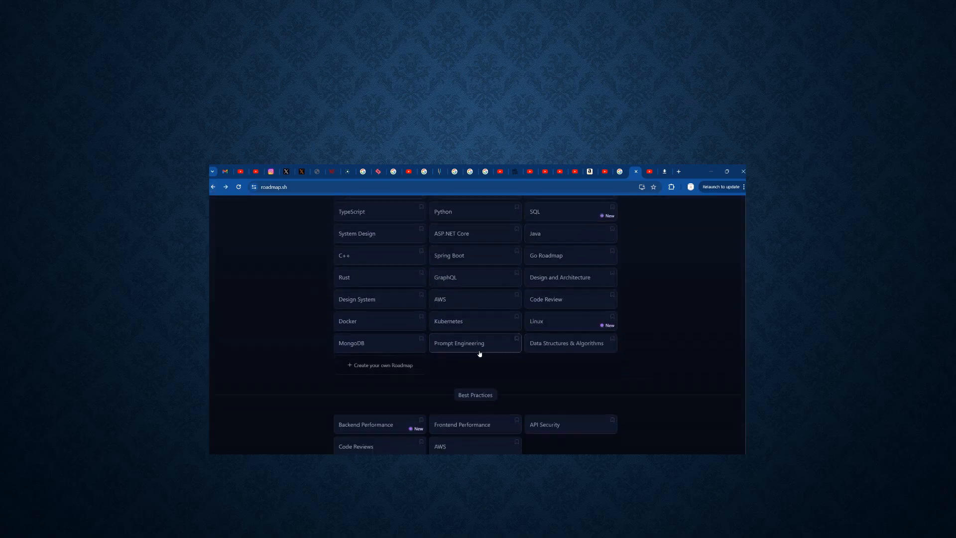
# Briefly open the Kubernetes roadmap, then return to the Developer Roadmaps homepage
pyautogui.click(449, 320)
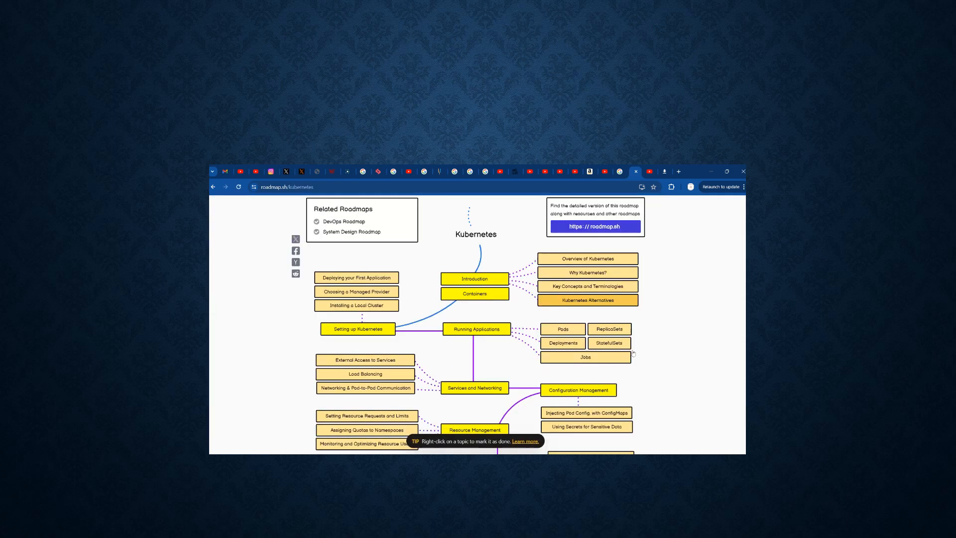
pyautogui.click(213, 186)
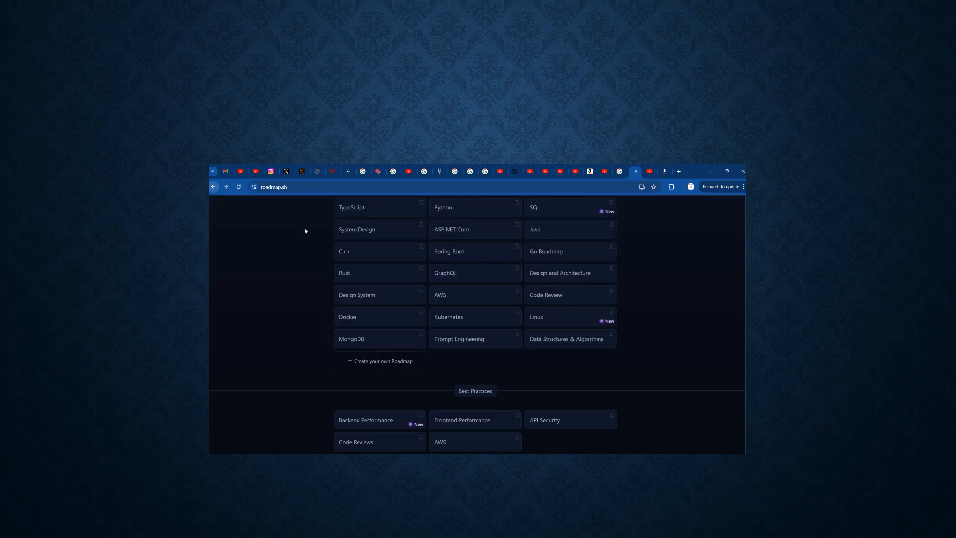
pyautogui.scroll(-3)
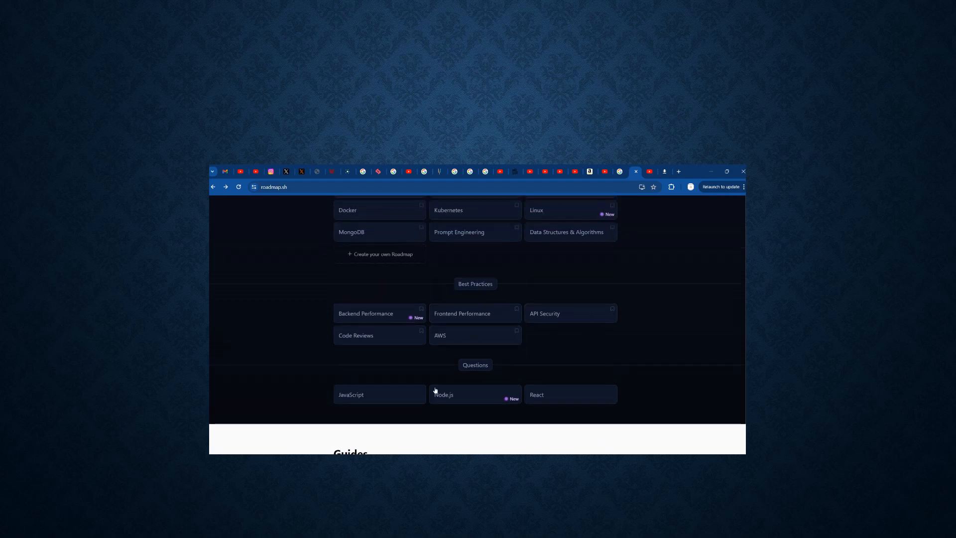
pyautogui.scroll(3)
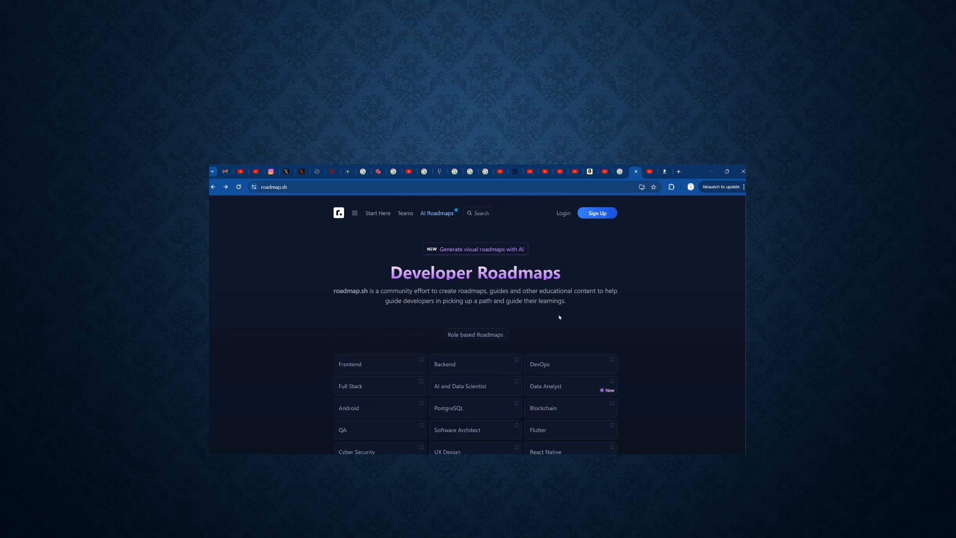
pyautogui.scroll(-3)
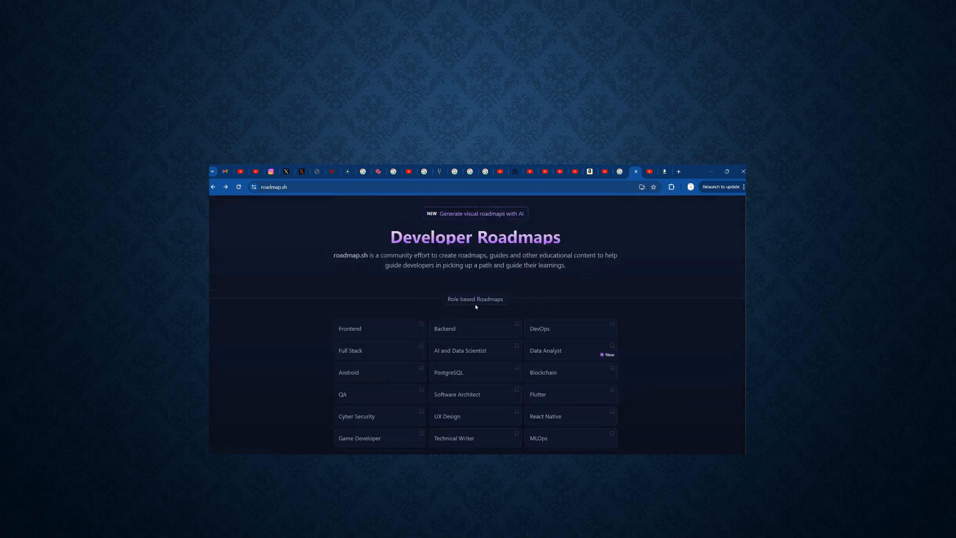
pyautogui.scroll(-3)
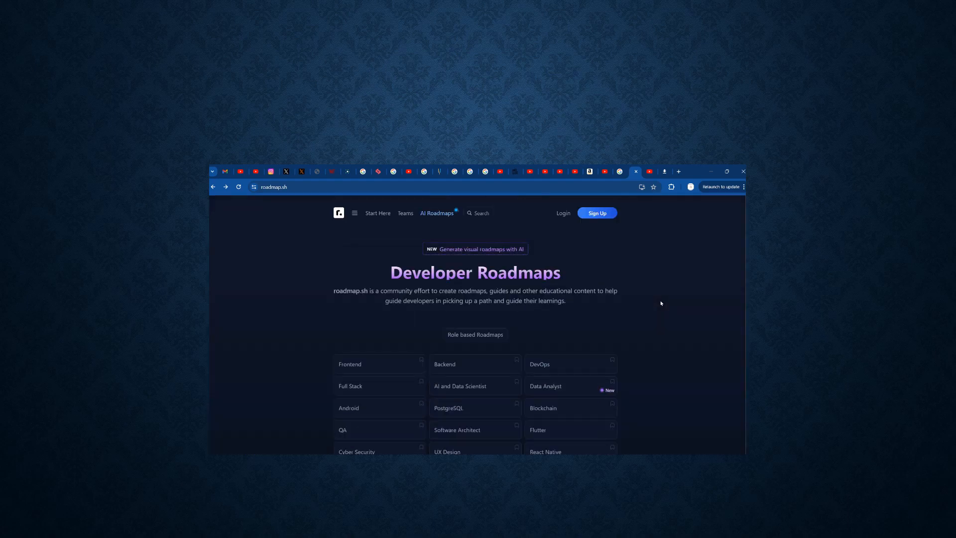
pyautogui.moveTo(657, 242)
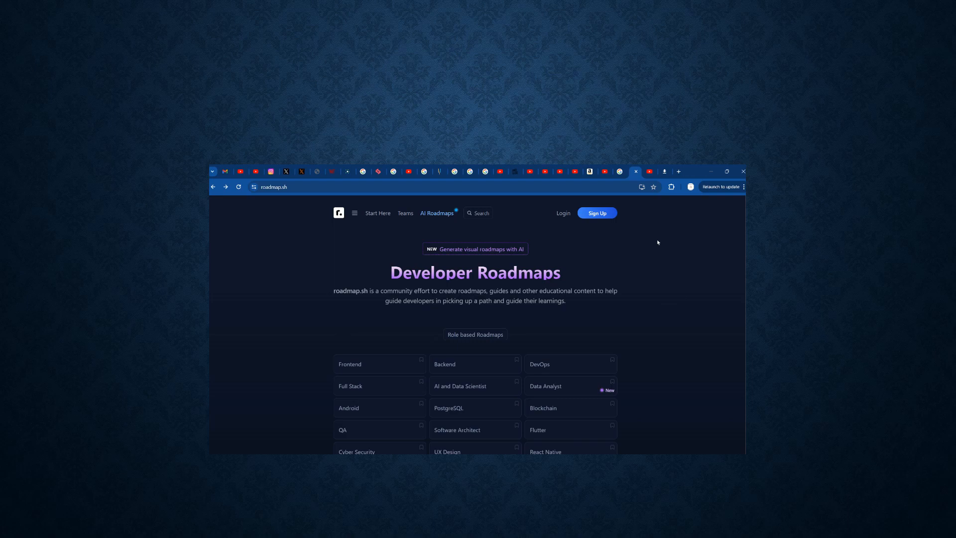